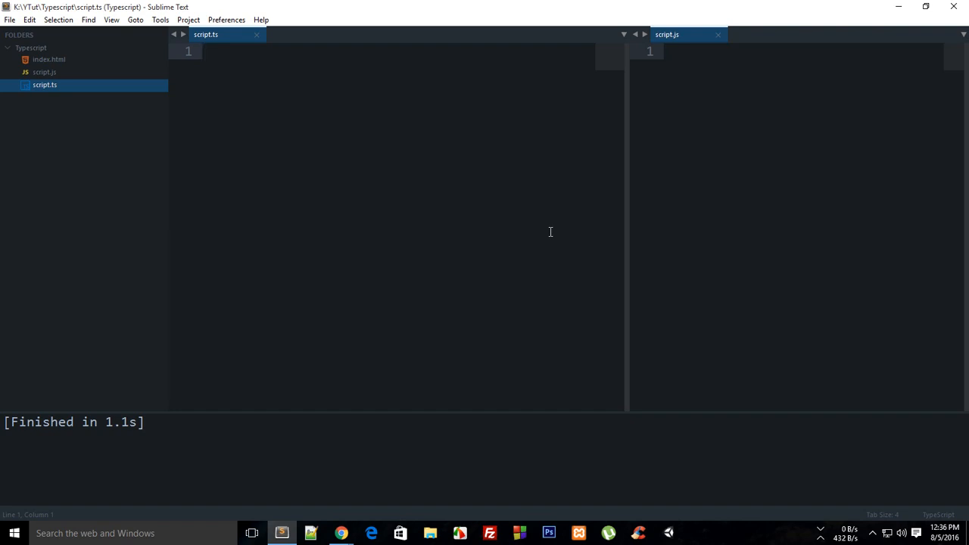
Begin a player interface in script.ts declaring run(): void.
{"action": "left_click", "coordinate": [204, 52]}
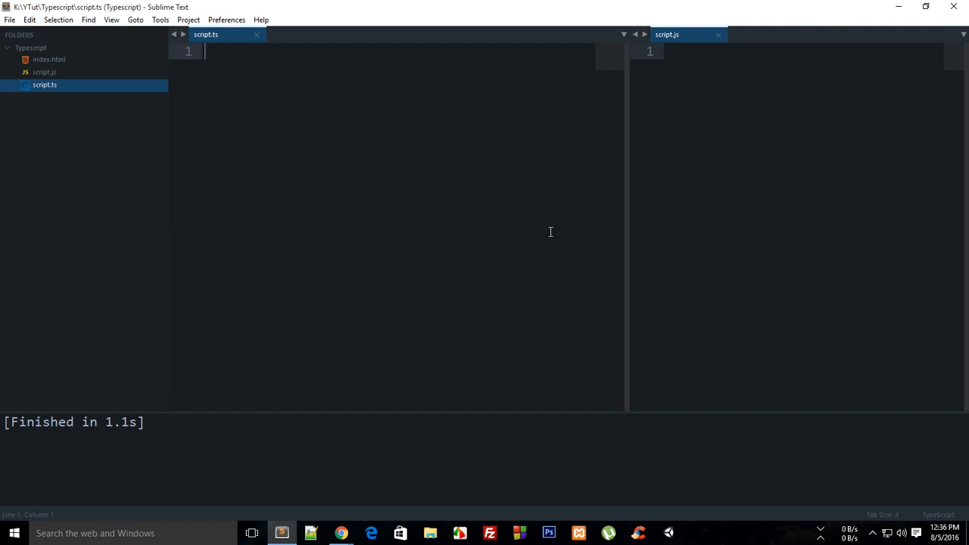
{"action": "type", "text": "interface"}
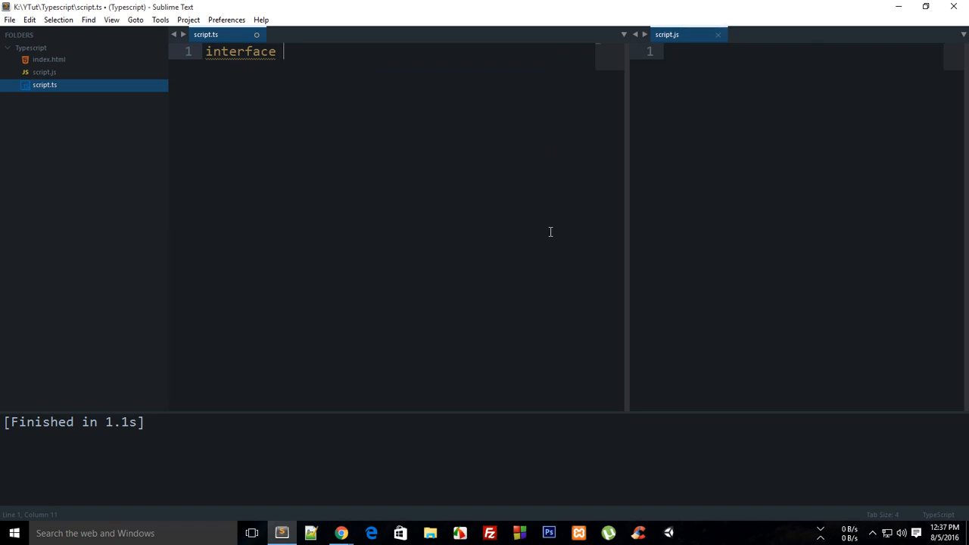
{"action": "type", "text": "player"}
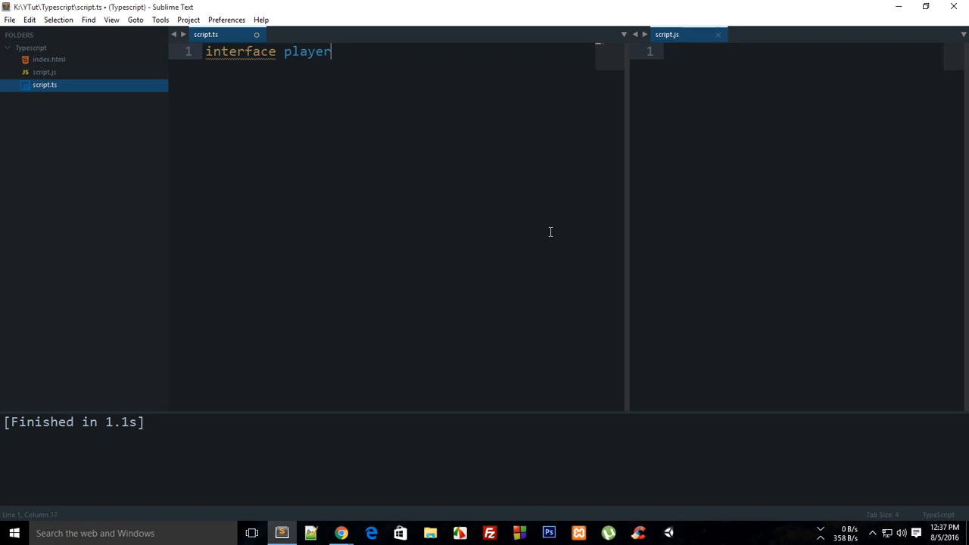
{"action": "type", "text": "{"}
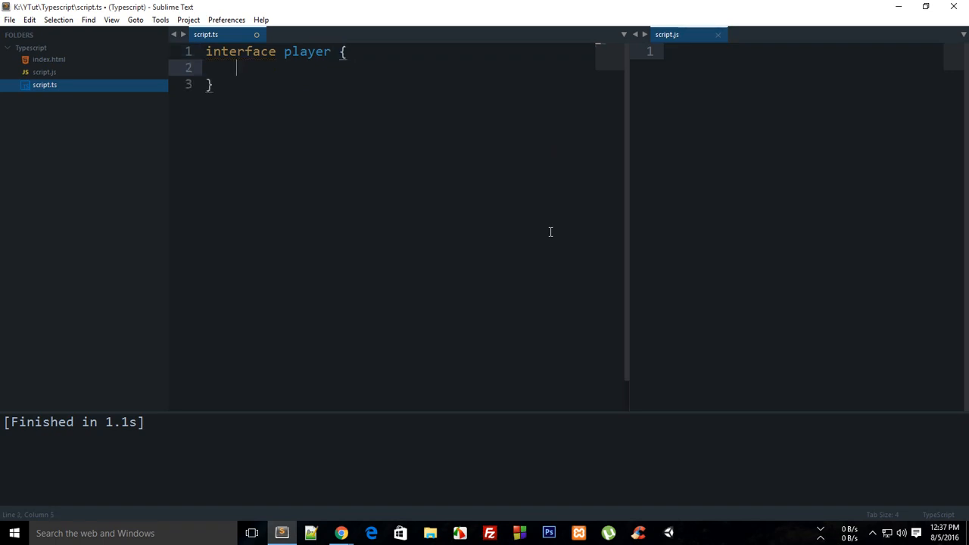
{"action": "type", "text": "run():"}
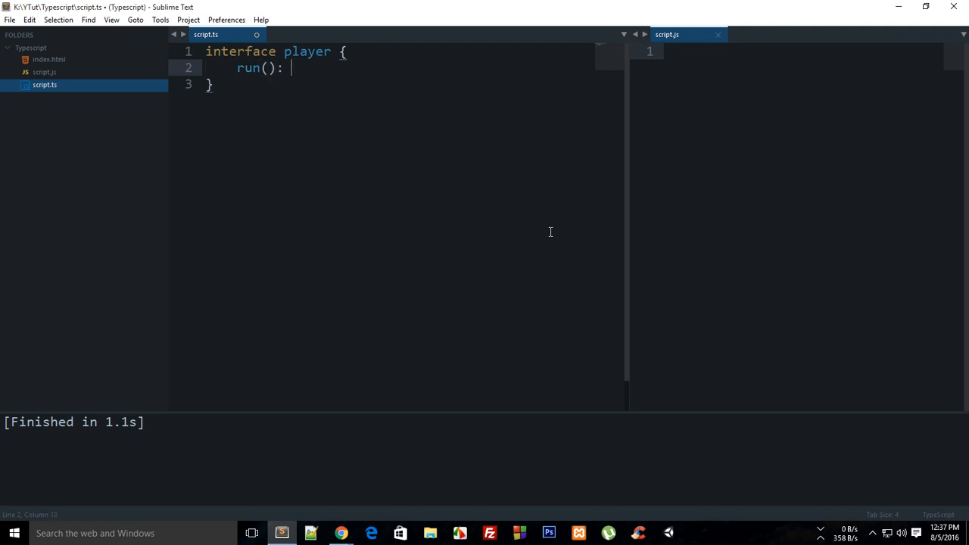
{"action": "type", "text": "void;"}
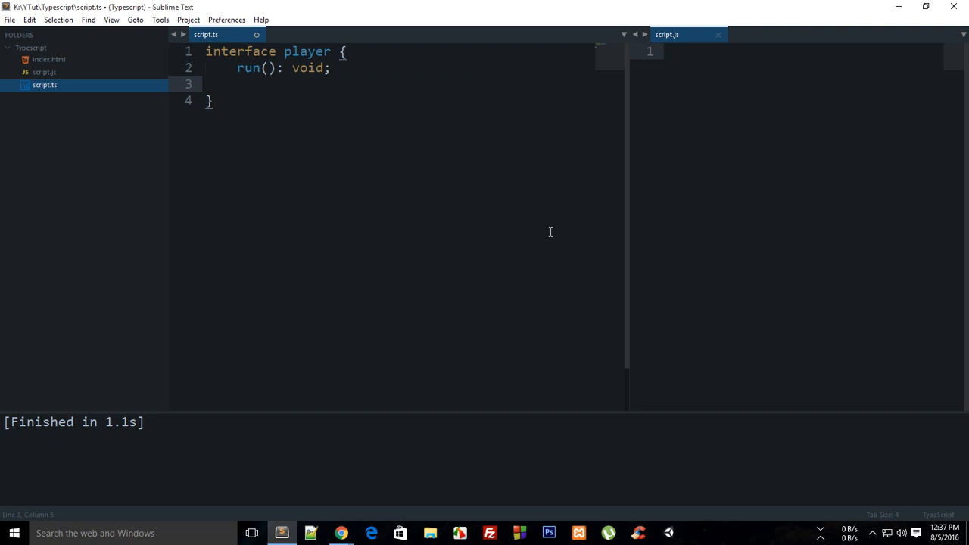
Add addLives(n:number): void and score(): number members, then start a function declaration below.
{"action": "type", "text": "addLives"}
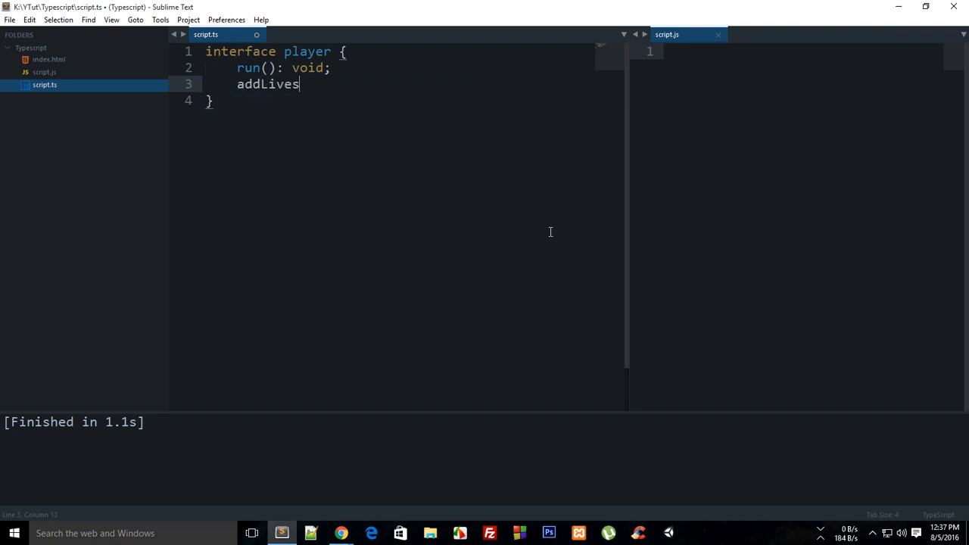
{"action": "type", "text": "()"}
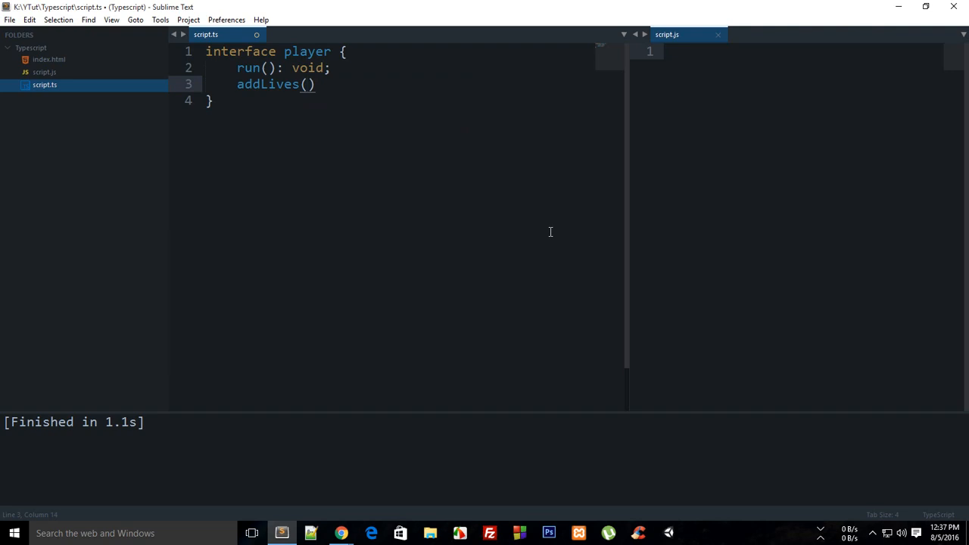
{"action": "type", "text": "n:number"}
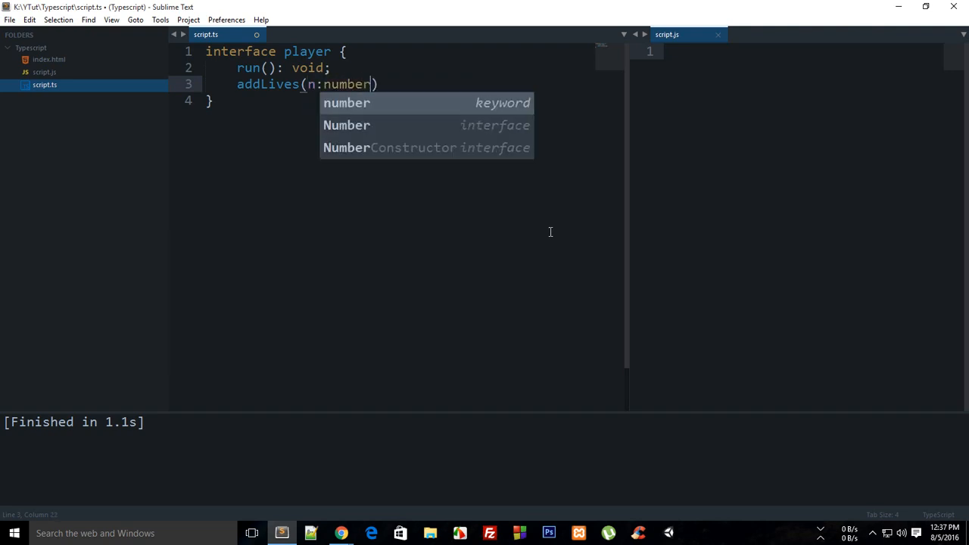
{"action": "type", "text": "): void;"}
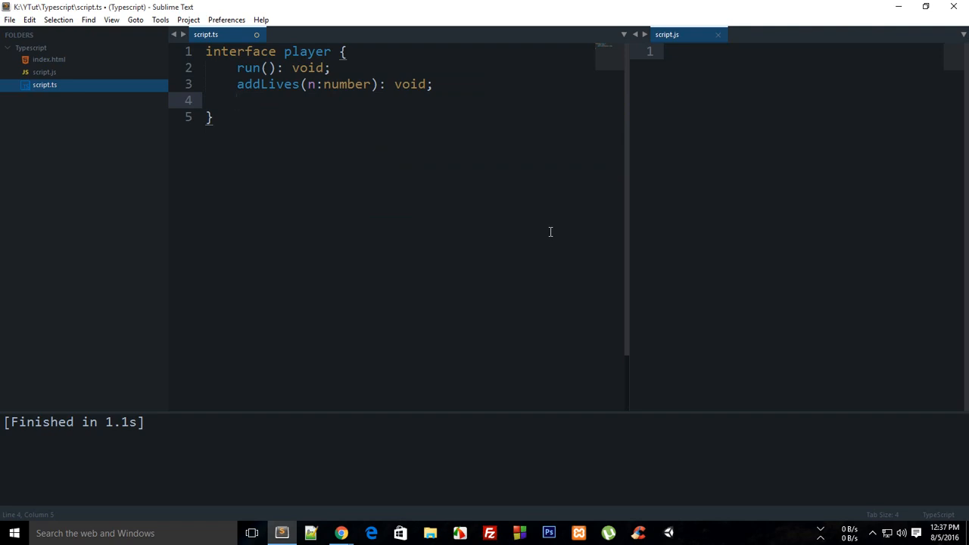
{"action": "type", "text": "s"}
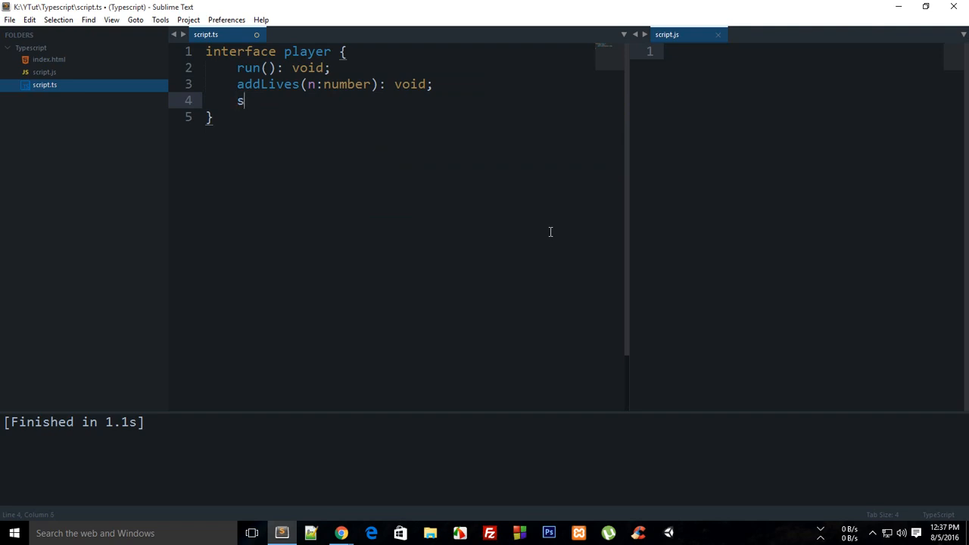
{"action": "type", "text": "core"}
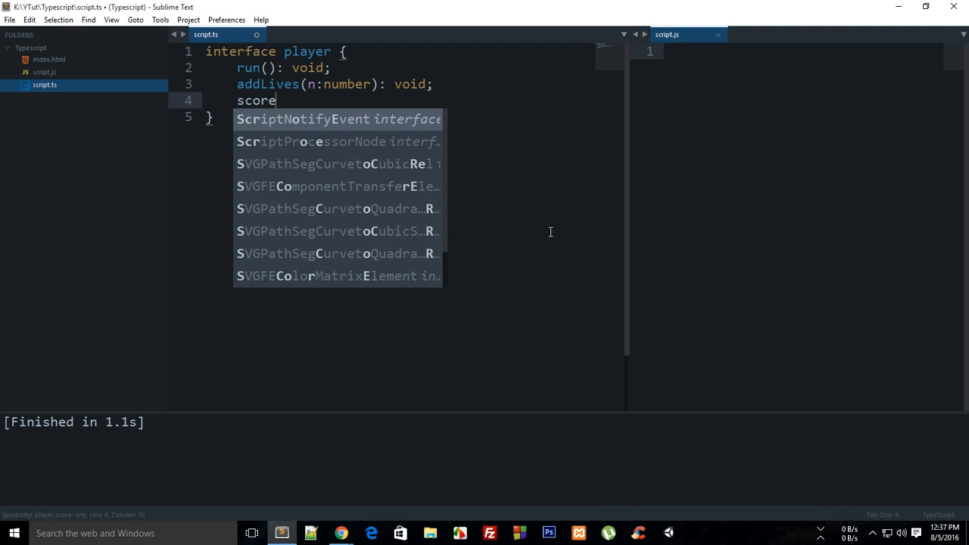
{"action": "type", "text": "():"}
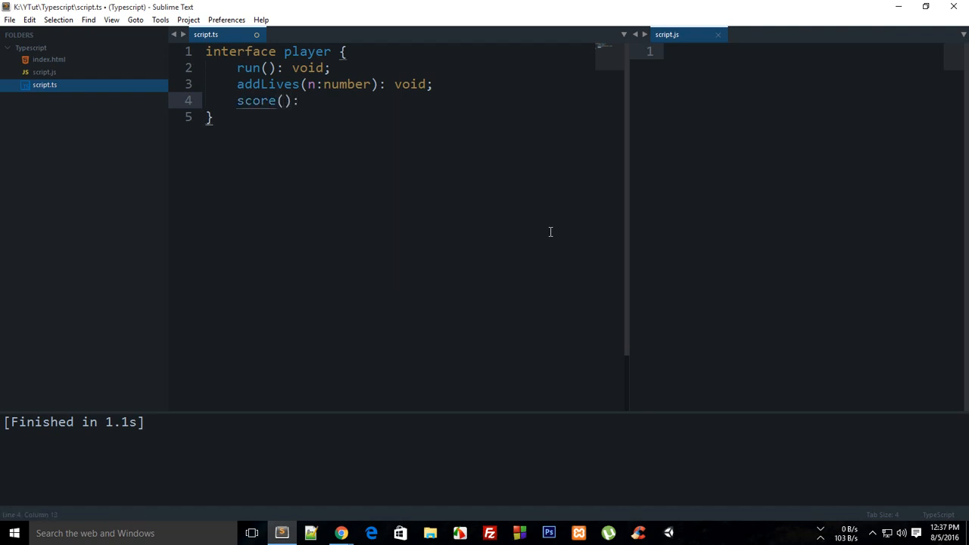
{"action": "type", "text": "number;"}
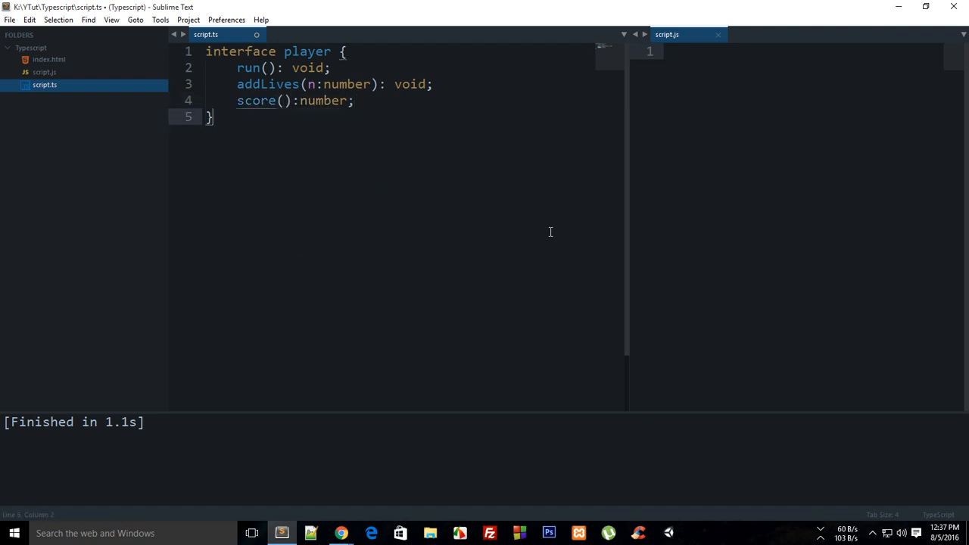
{"action": "type", "text": "function"}
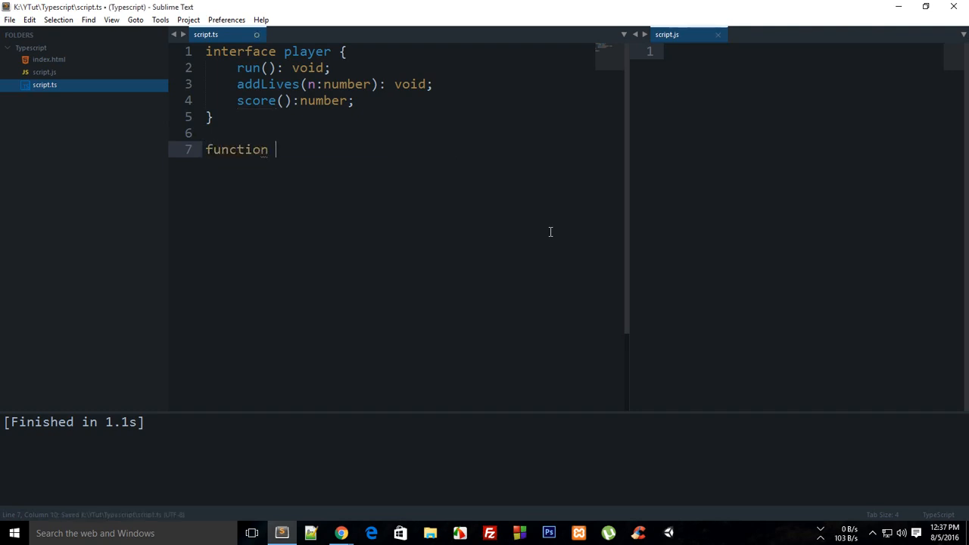
Declare createPlayer(): player and open its return object with a placeholder line inside.
{"action": "type", "text": "createPL"}
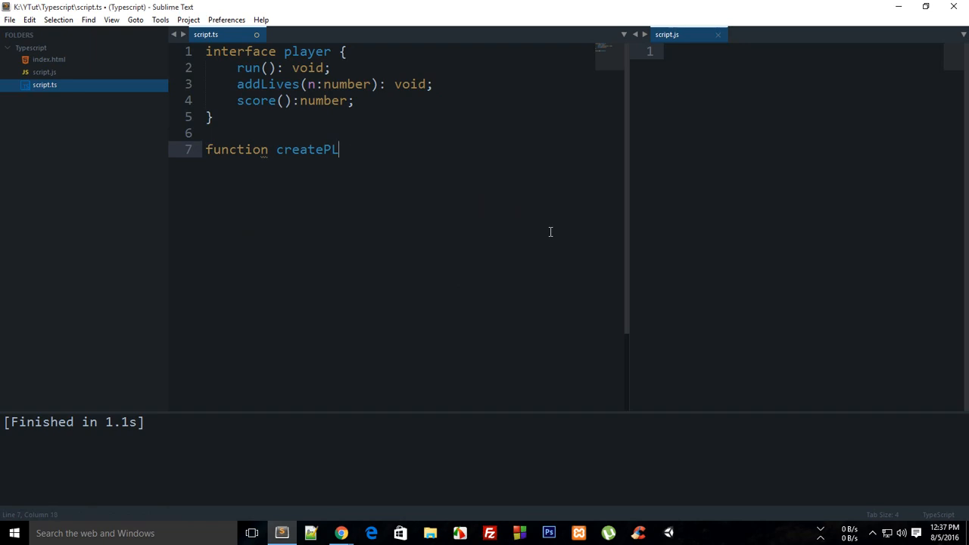
{"action": "type", "text": "ayer() {"}
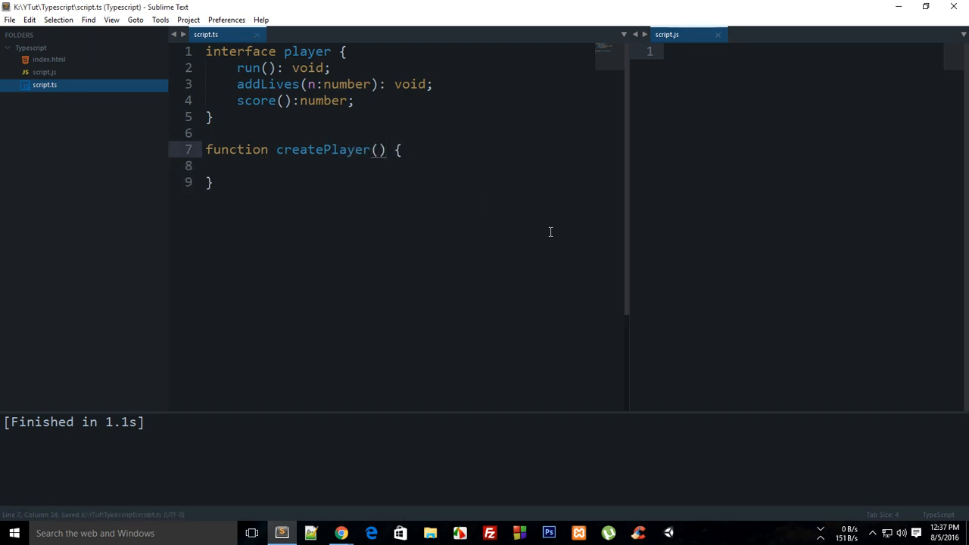
{"action": "type", "text": ":"}
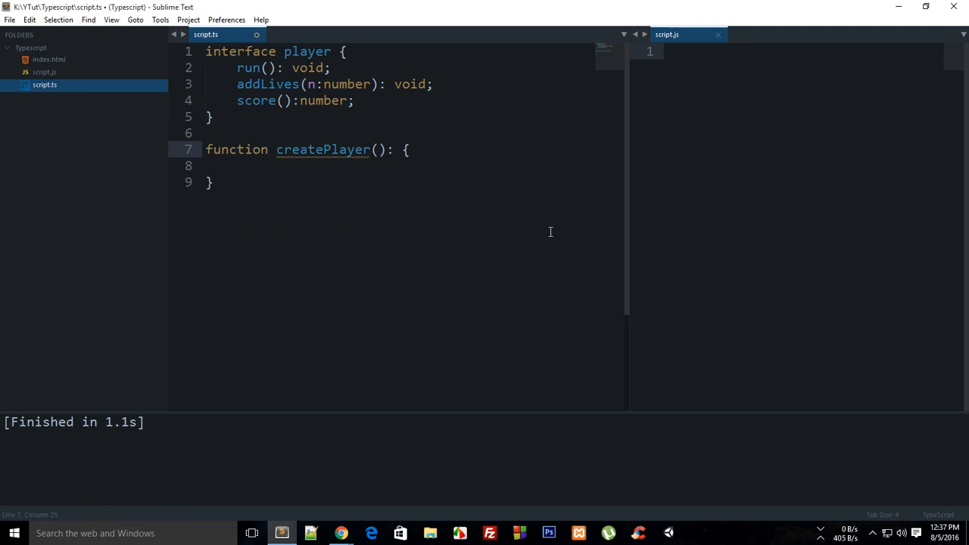
{"action": "type", "text": "player"}
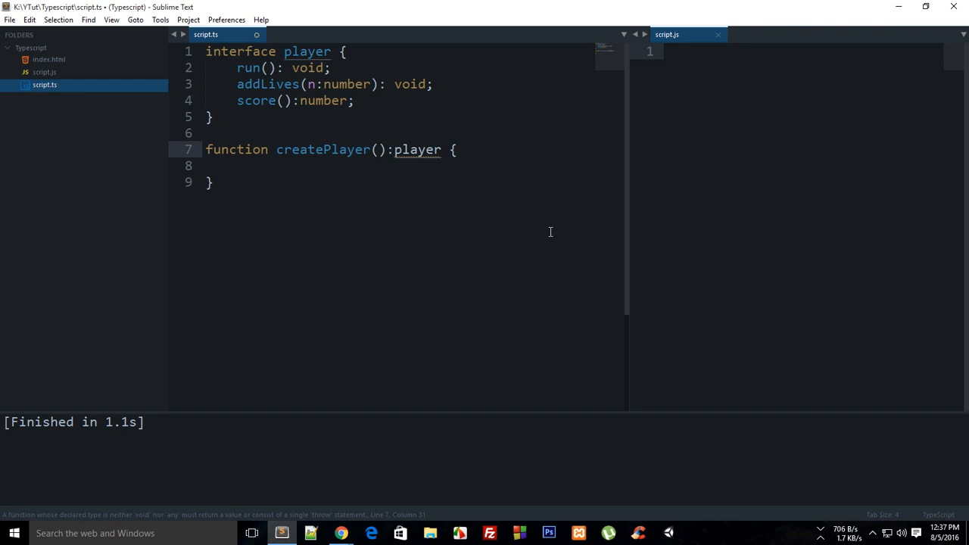
{"action": "type", "text": "return {"}
{"action": "type", "text": "//"}
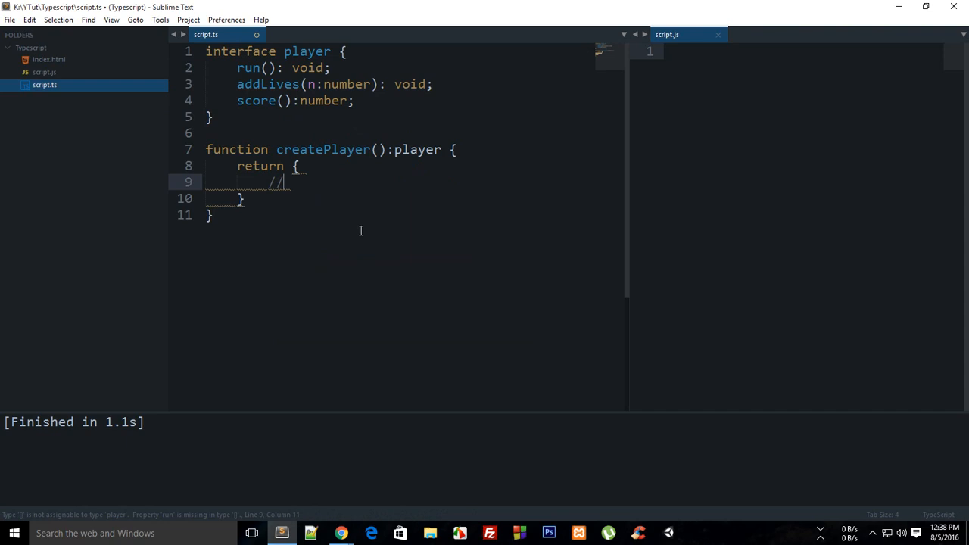
{"action": "key", "text": "enter"}
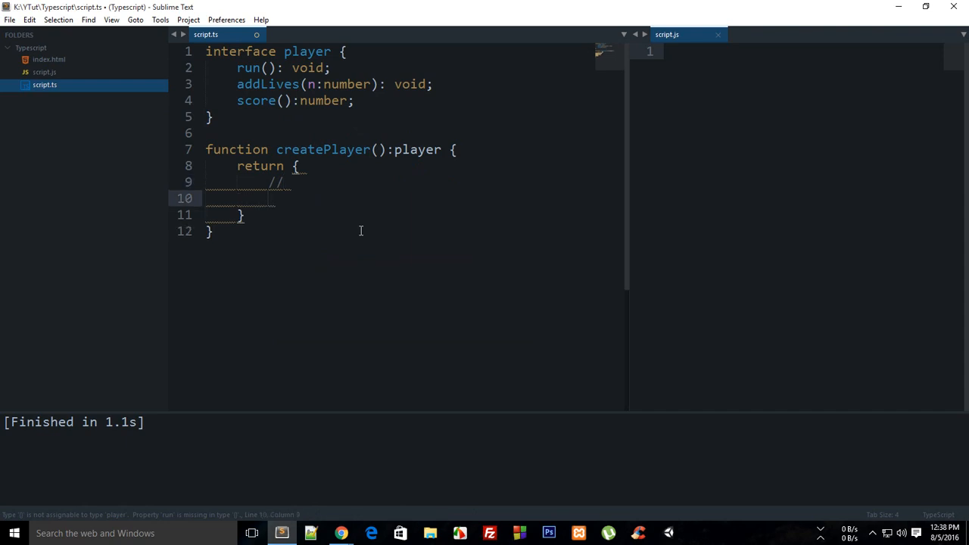
{"action": "type", "text": "runn"}
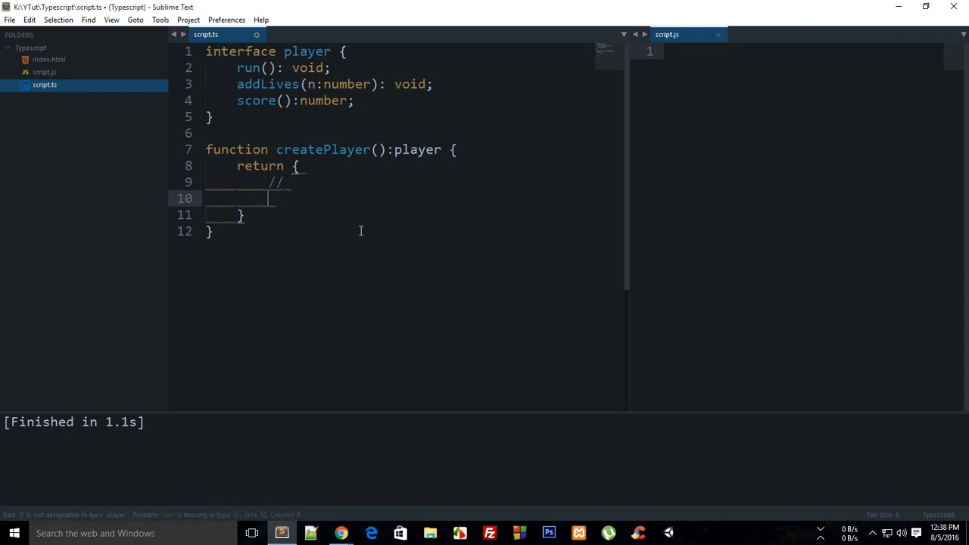
Define run: function() and addLives: function(n:number) in the returned object.
{"action": "type", "text": "run: function() {"}
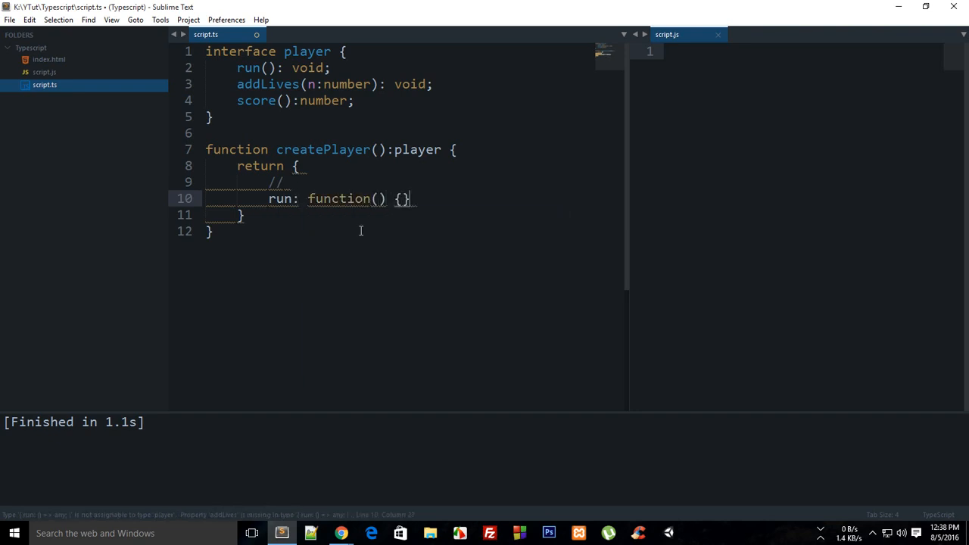
{"action": "type", "text": ";"}
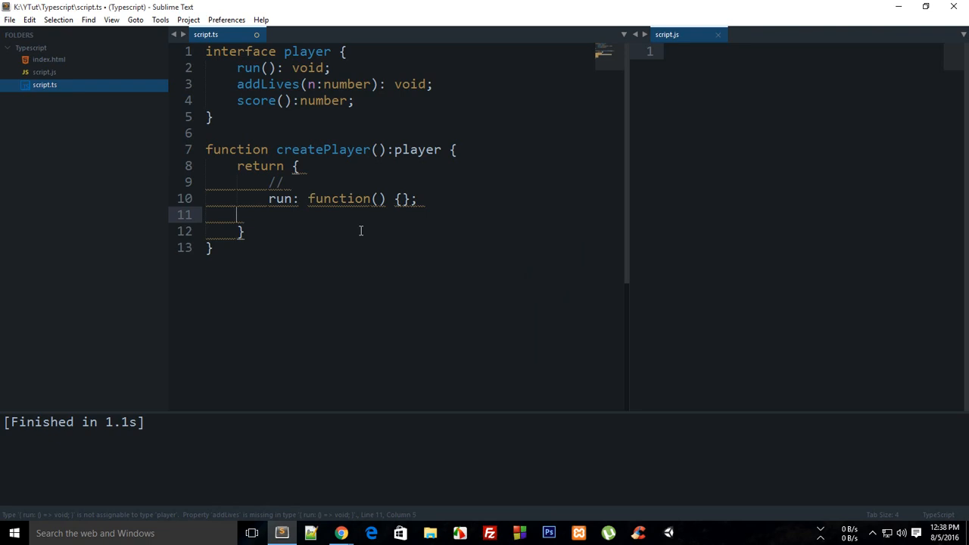
{"action": "type", "text": ","}
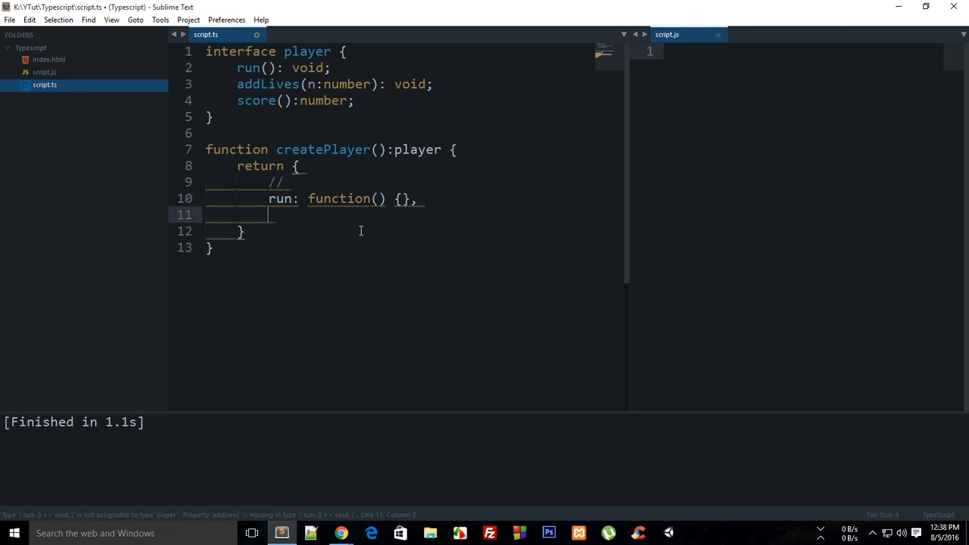
{"action": "type", "text": "addLives:"}
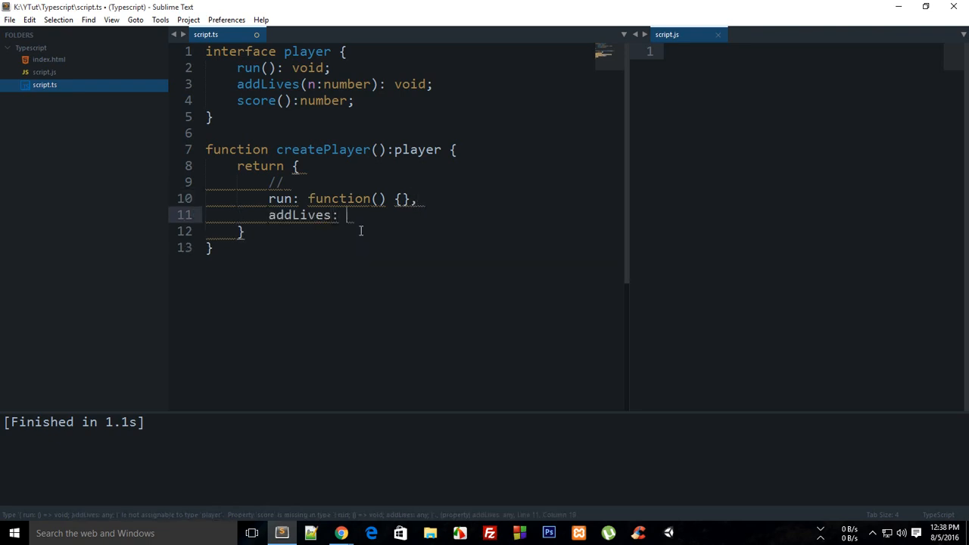
{"action": "type", "text": "function()"}
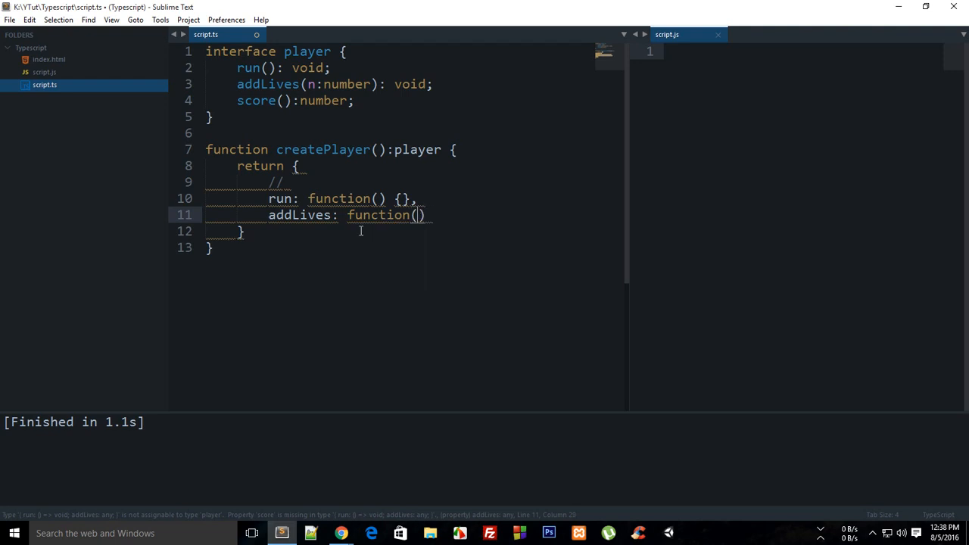
{"action": "type", "text": "n:number)"}
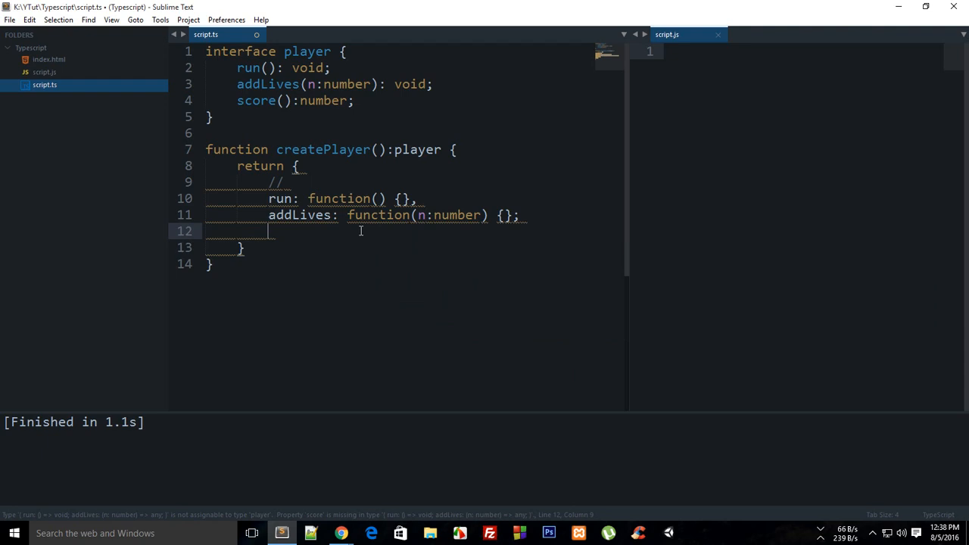
Add score: function() { return -1 } and remove the placeholder comment line.
{"action": "type", "text": "score: f"}
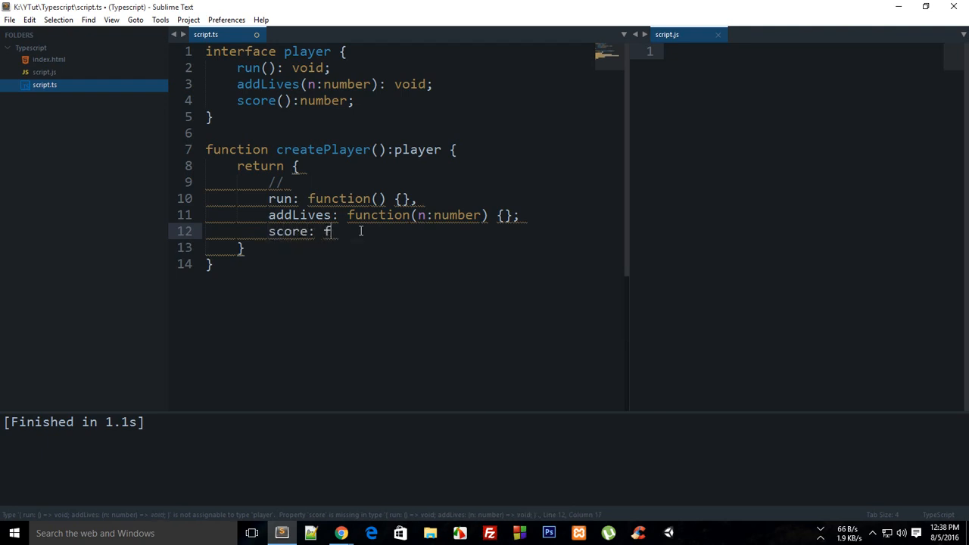
{"action": "type", "text": "unction()"}
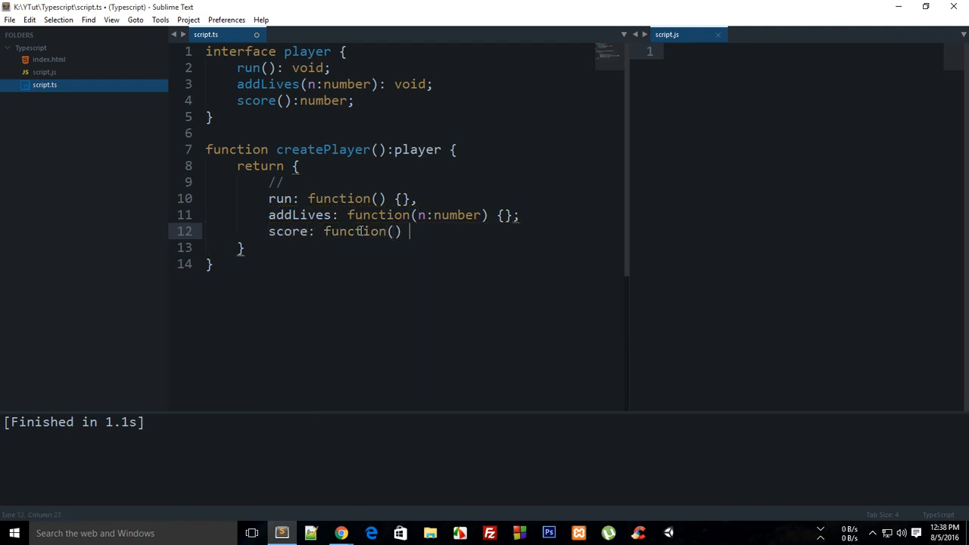
{"action": "type", "text": "{ return -1}"}
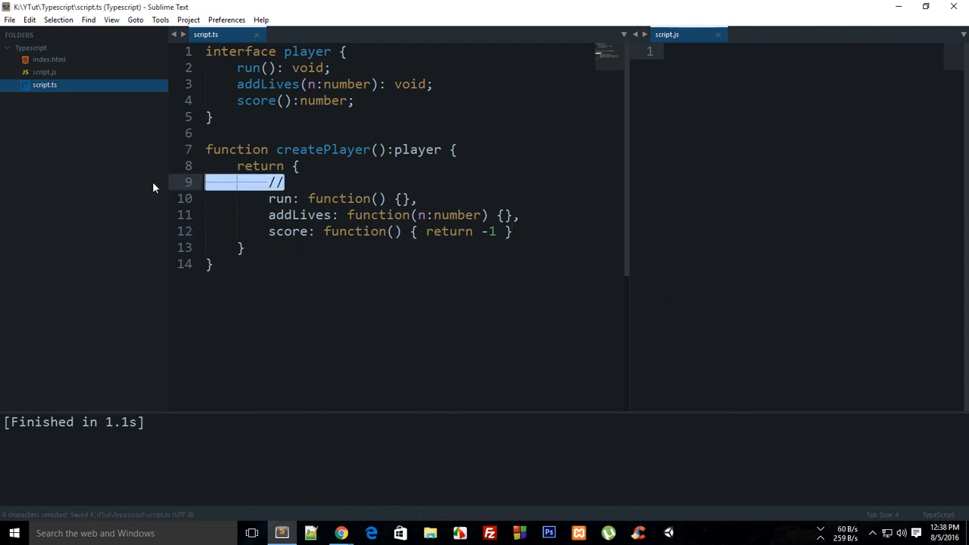
{"action": "key", "text": "Delete"}
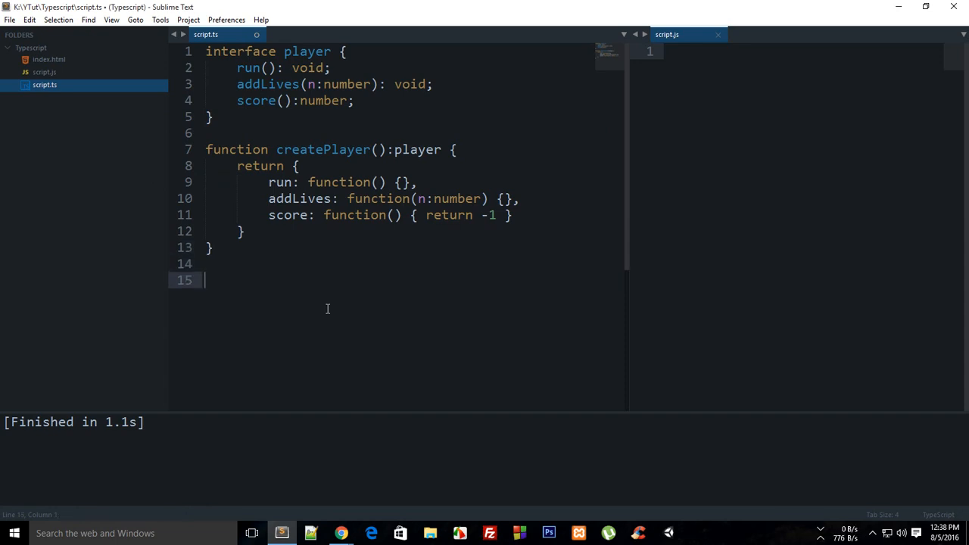
Add var player1 = createPlayer(); below the function and view the compiled JS.
{"action": "type", "text": "player1 = createPlayer();"}
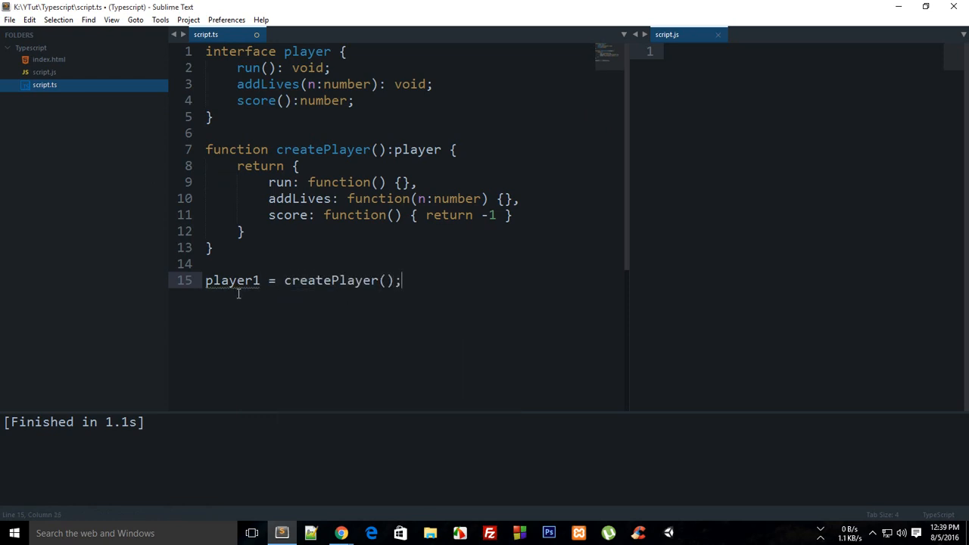
{"action": "type", "text": "var"}
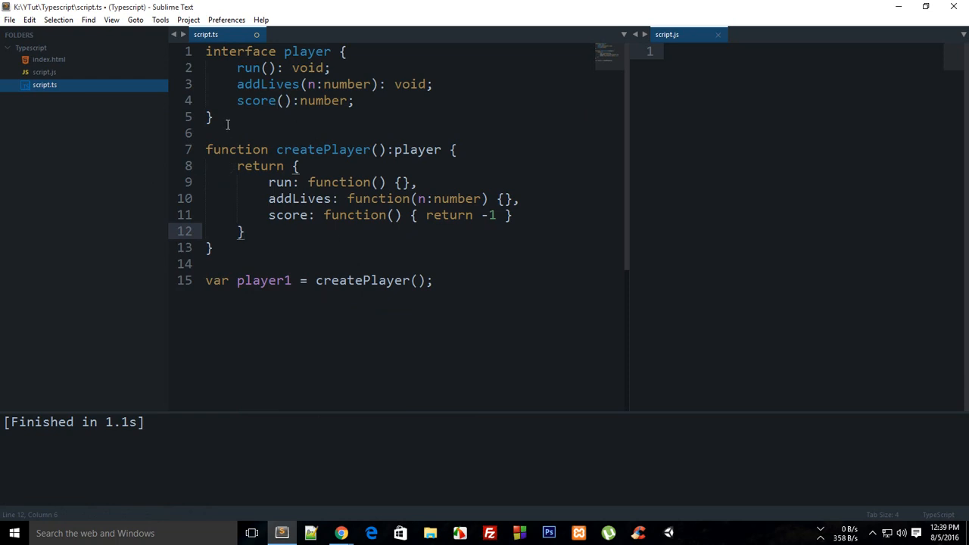
{"action": "left_click", "coordinate": [213, 249]}
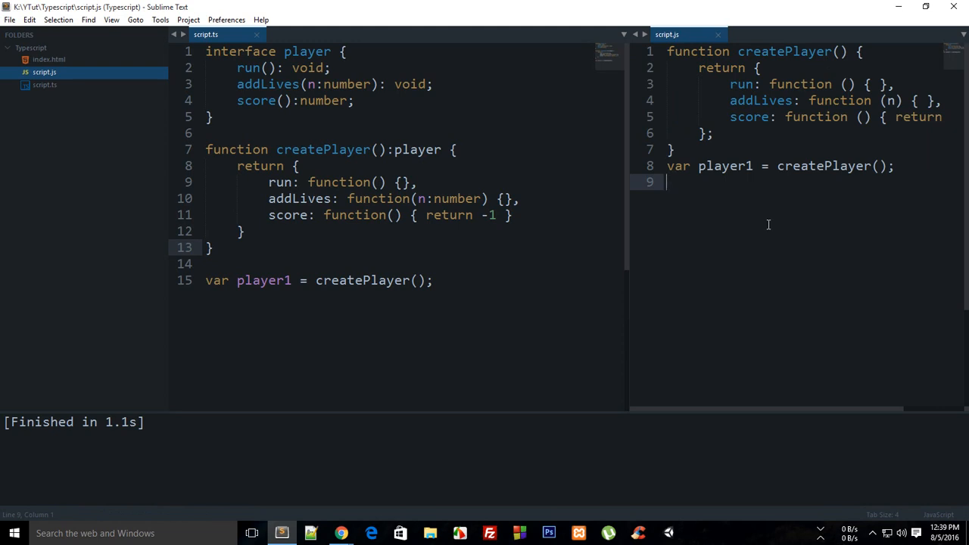
{"action": "mouse_move", "coordinate": [356, 261]}
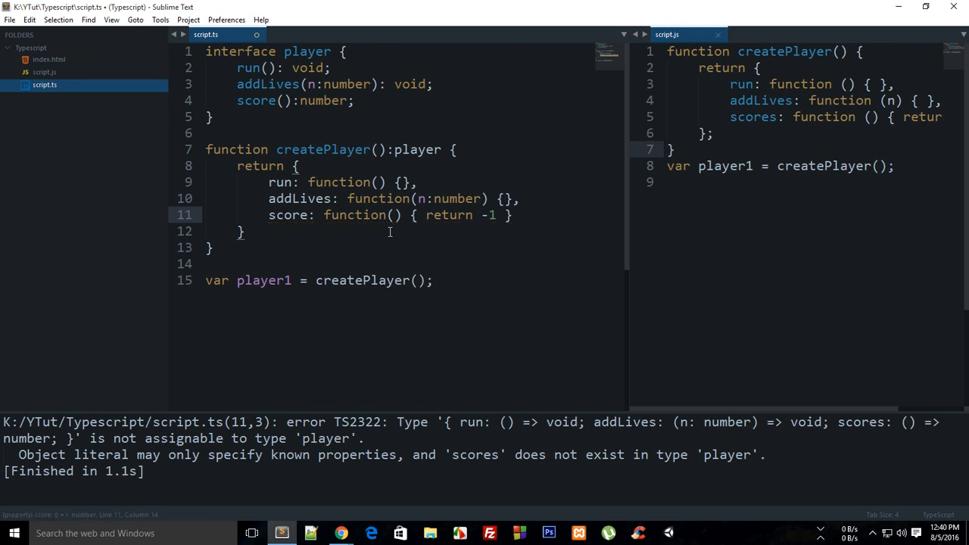
Save script.ts with the member named score again.
{"action": "key", "text": "ctrl+s"}
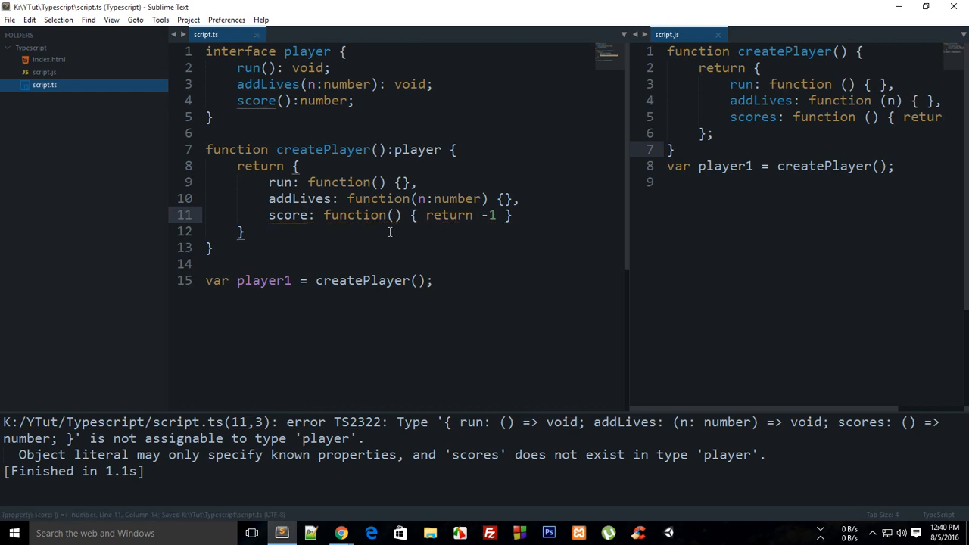